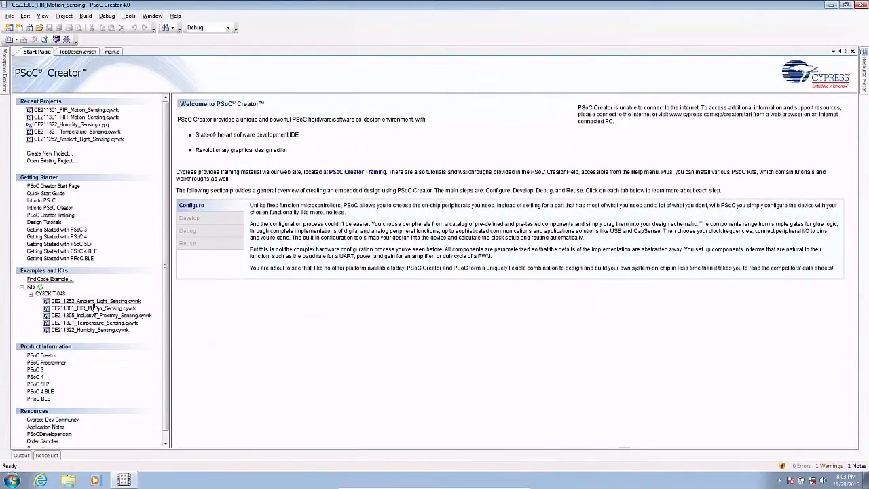
mouse_move(74, 295)
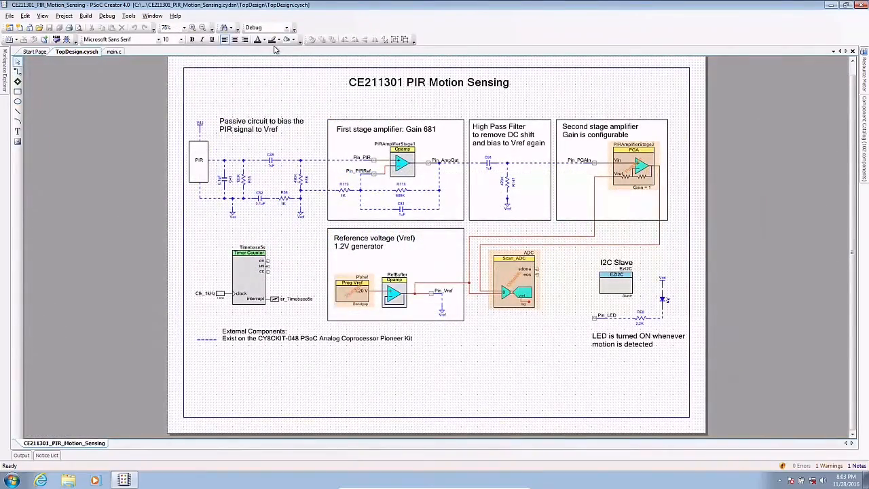
left_click(116, 50)
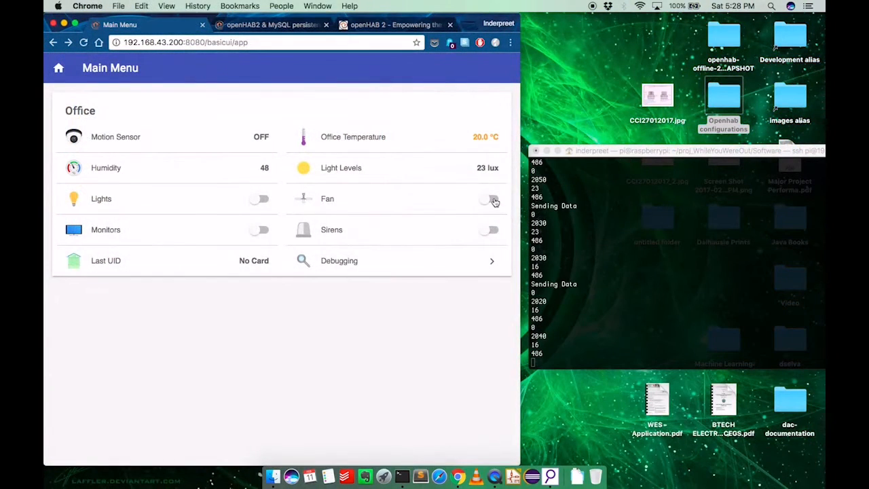
Toggle on the Office Fan, Sirens and Monitors switches in openHAB.
left_click(490, 198)
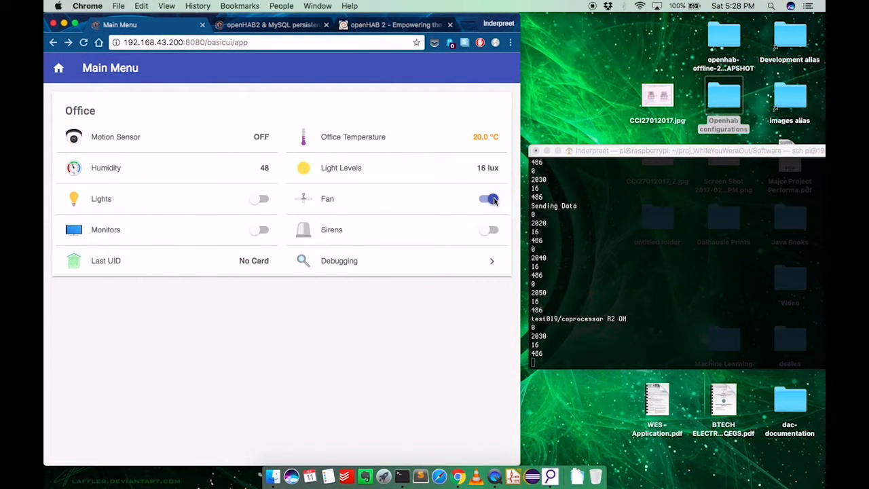
left_click(488, 230)
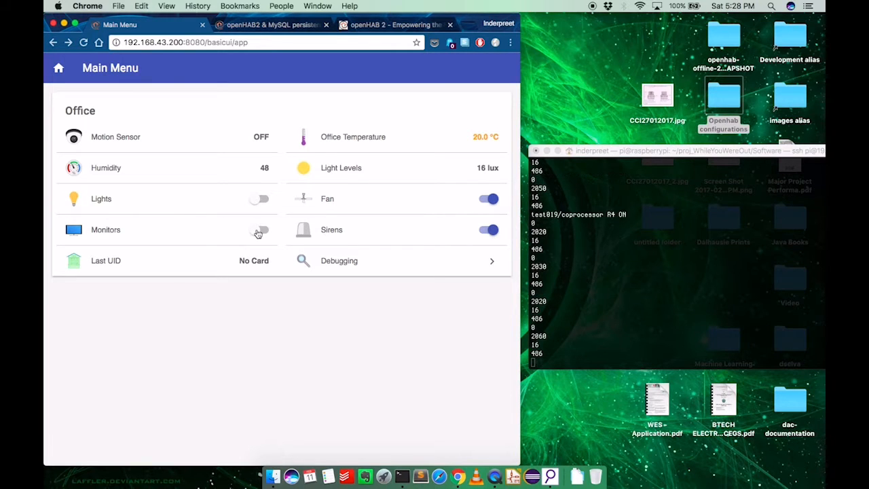
left_click(258, 229)
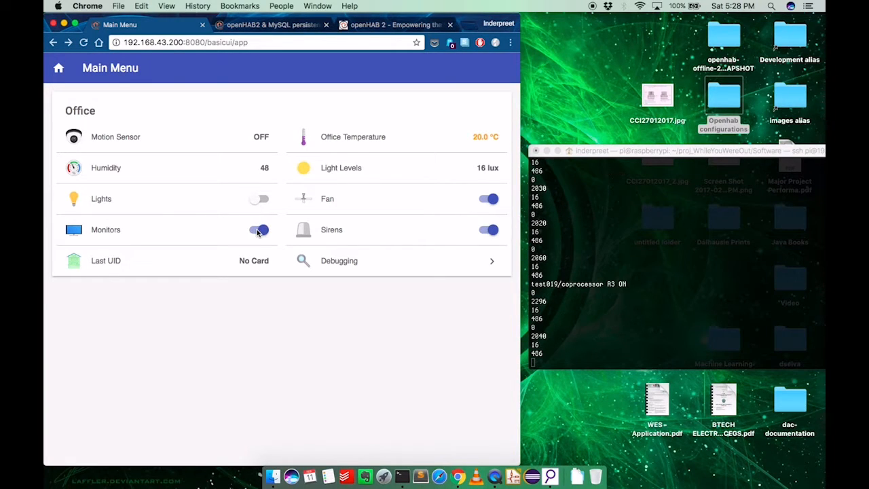